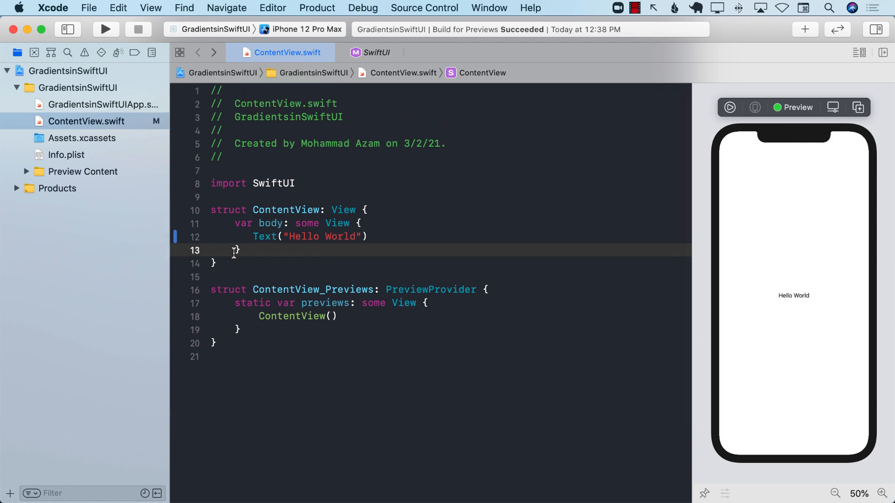
Replace the Hello World text with an empty VStack framed to maxWidth and maxHeight .infinity
click(216, 263)
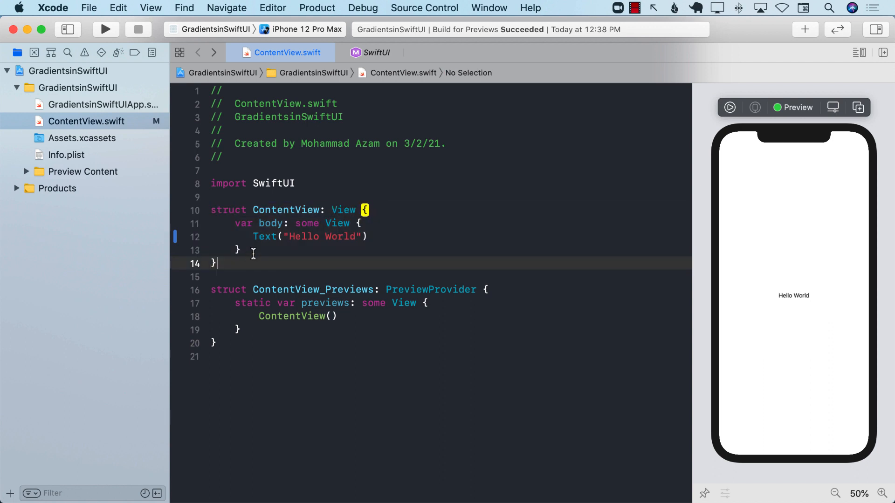
click(253, 236)
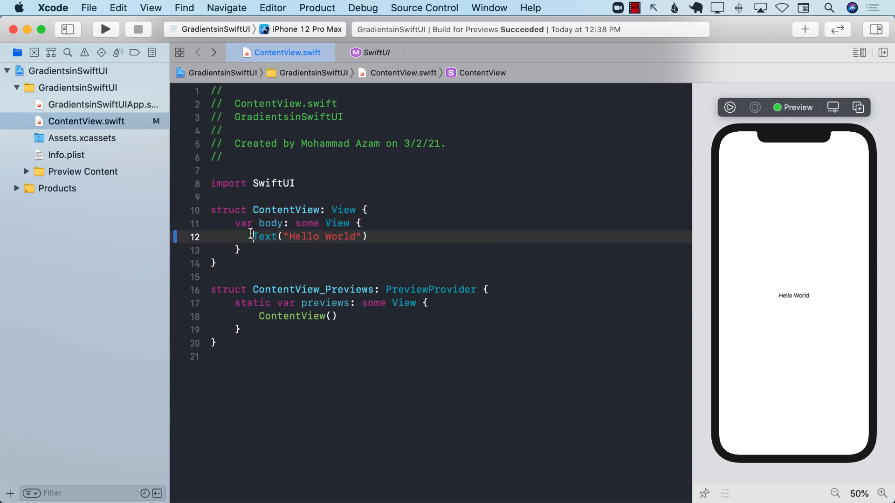
click(264, 237)
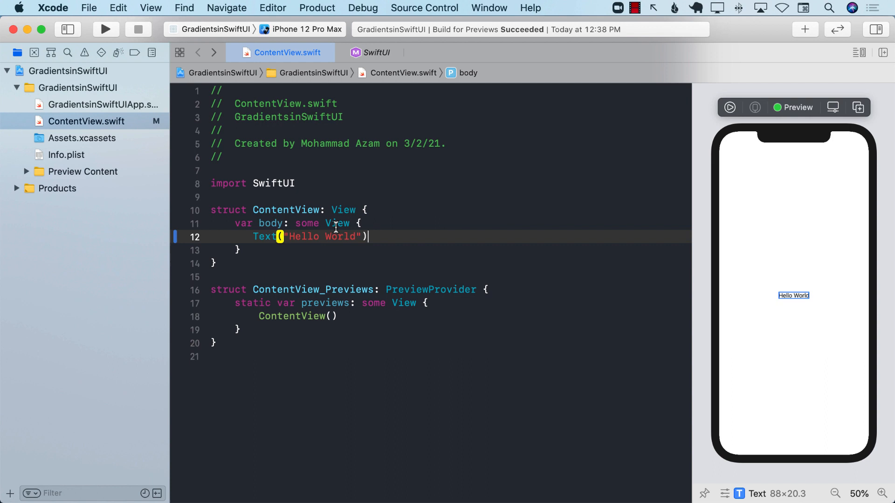
triple_click(308, 236)
text(VStack)
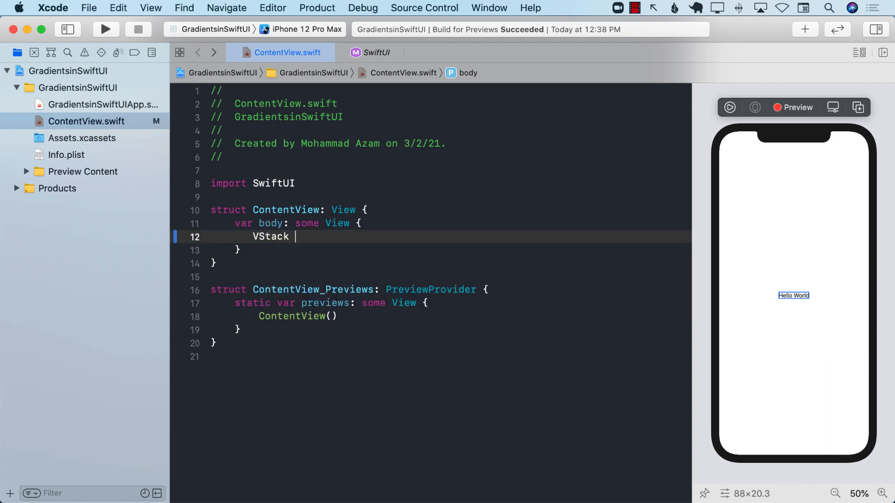
text({)
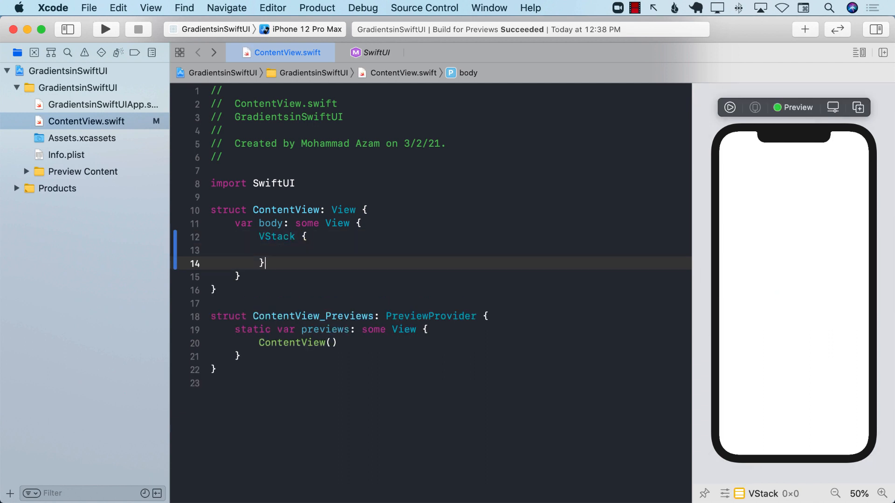
text(.frame()
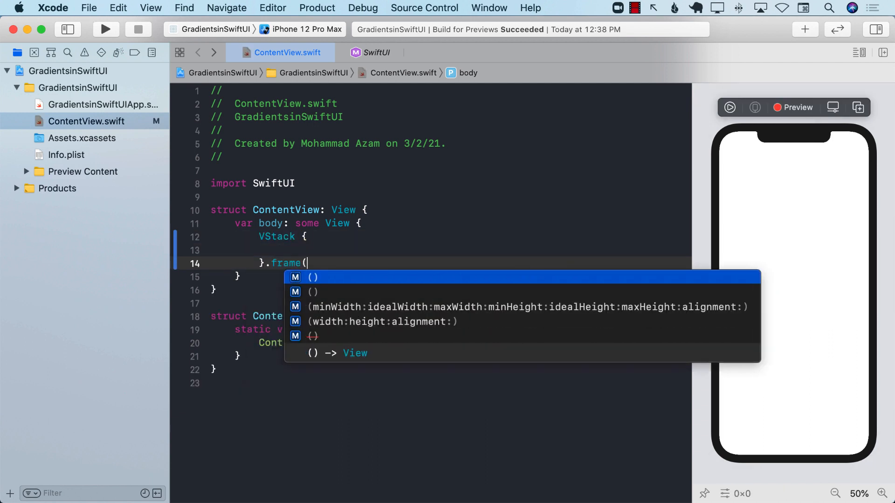
text(max)
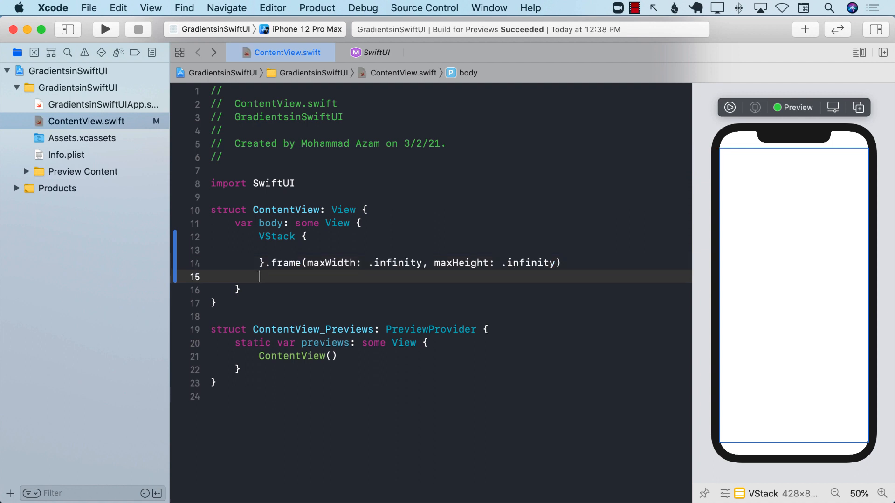
Add .background(Color.blue) and .edgesIgnoringSafeArea(.all) to the VStack
text(.background(C)
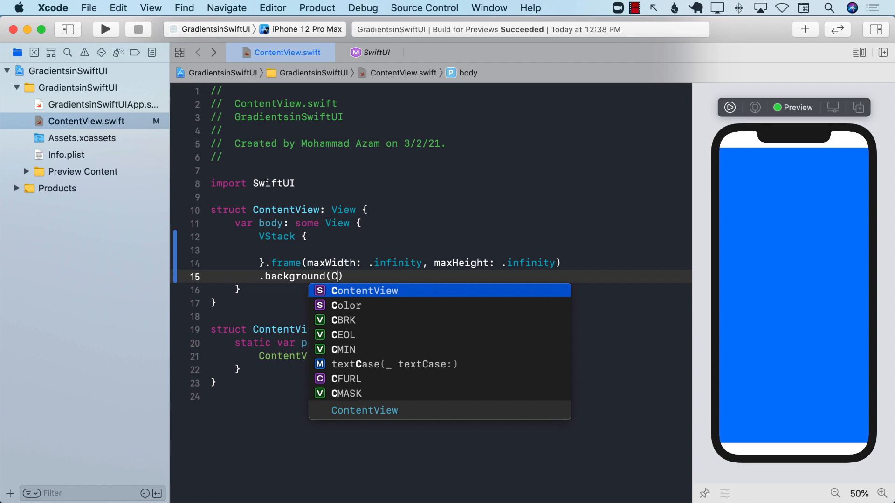
text(olor.blue)
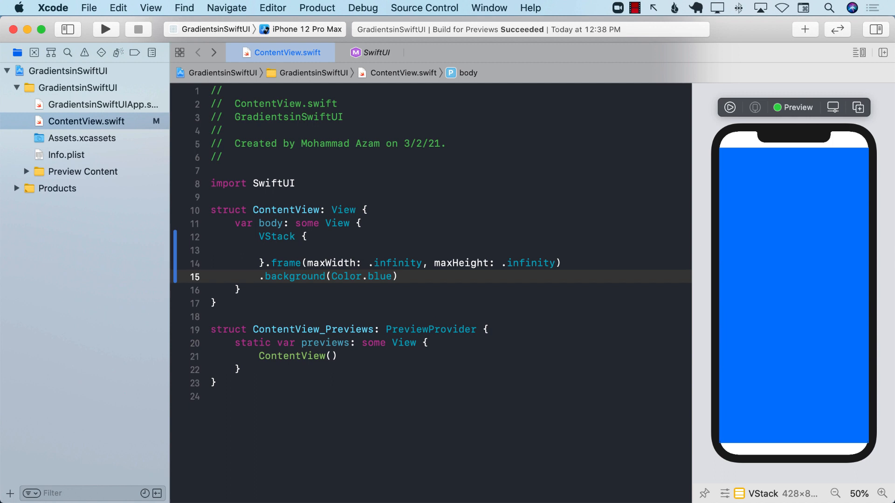
text(.edgesIgnoringSafeArea(.all)
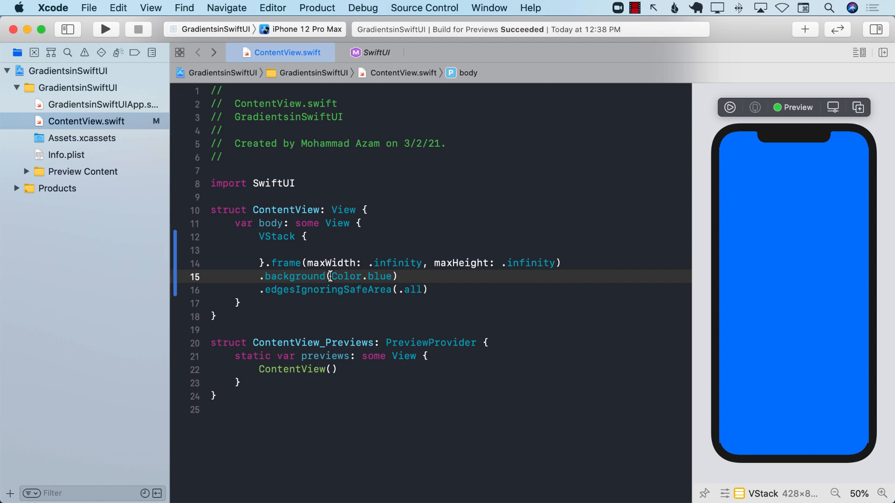
Replace Color.blue with a LinearGradient of yellow and blue from .leading to .trailing
double_click(362, 276)
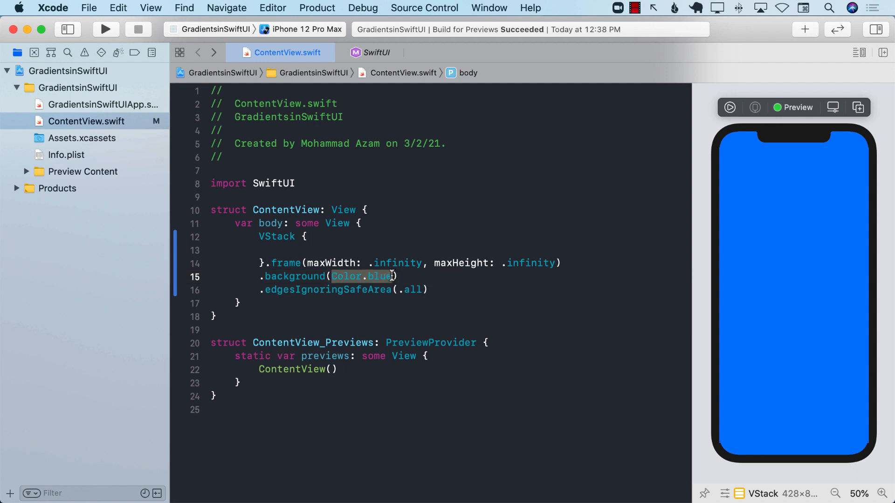
text(L)
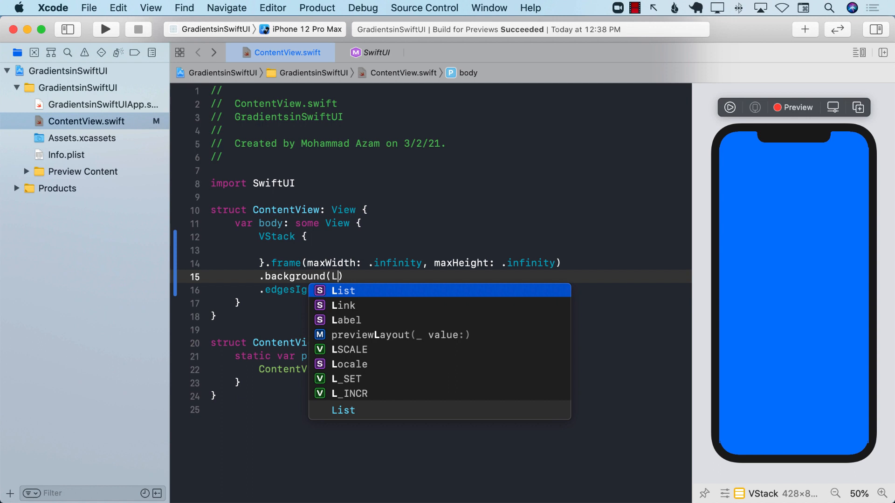
text(inear)
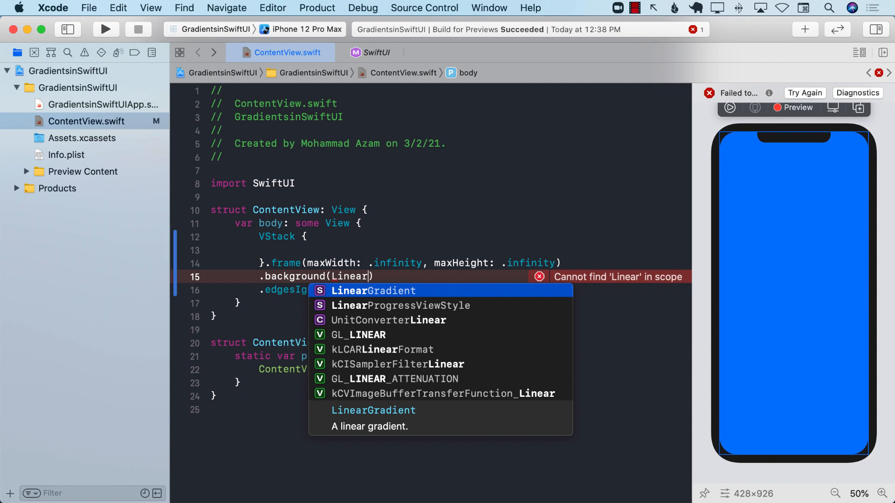
click(373, 291)
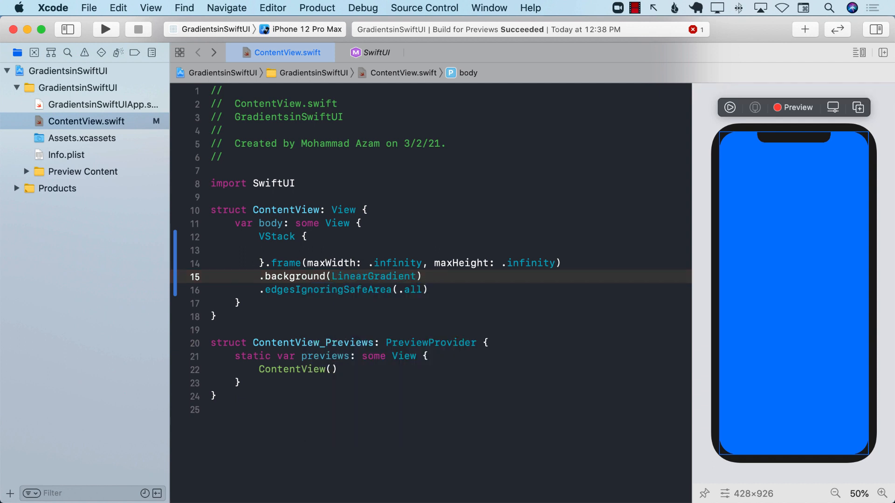
text(()
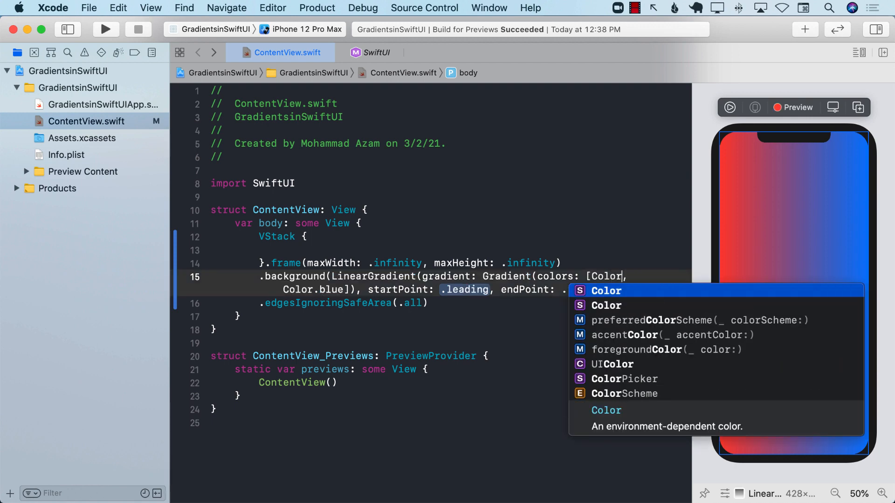
text(.yellow)
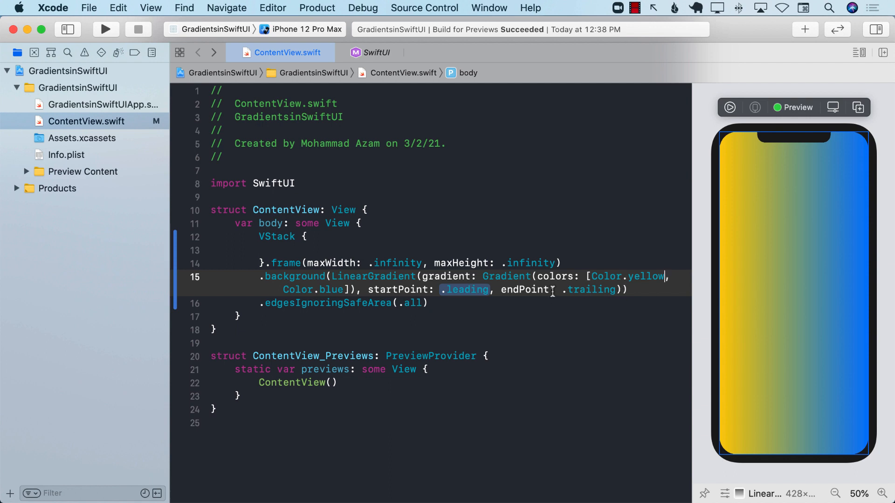
Change the gradient's startPoint to .top and endPoint to .bottom
double_click(591, 289)
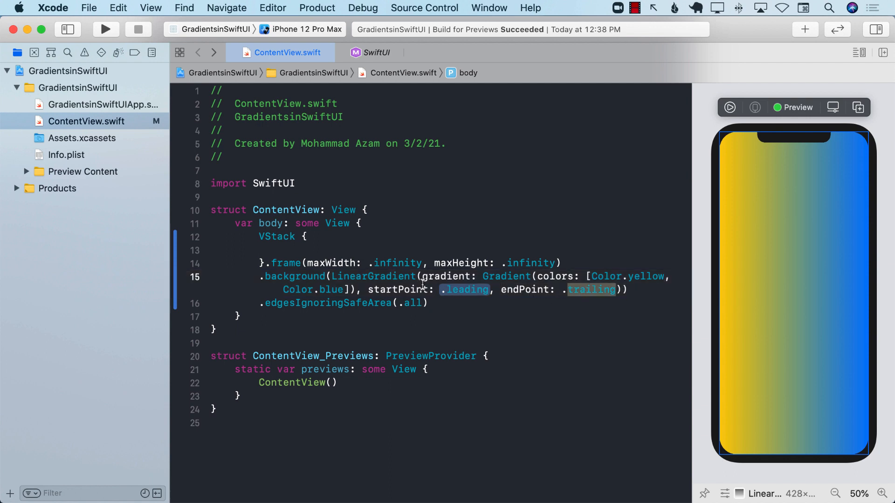
click(468, 289)
text(top)
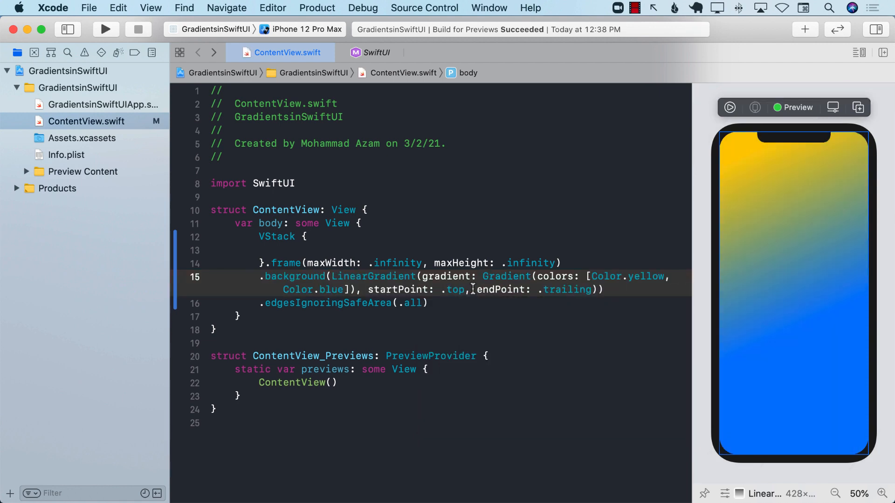
double_click(567, 290)
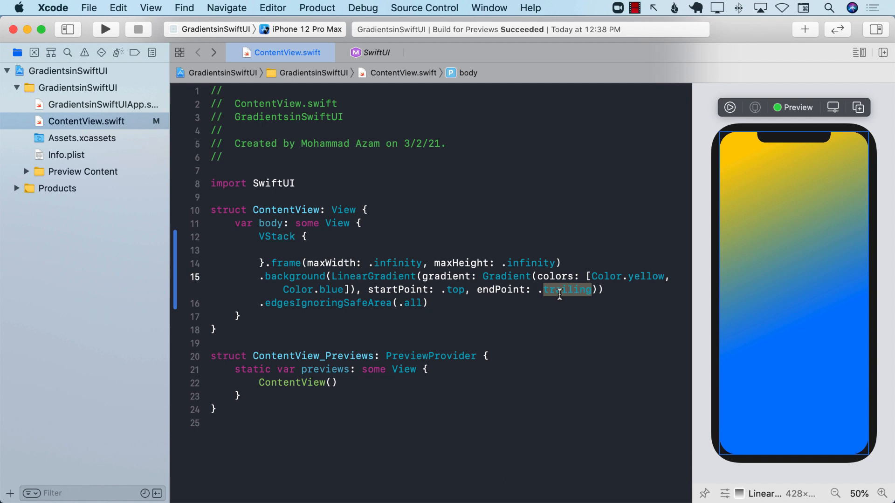
text(bottom)
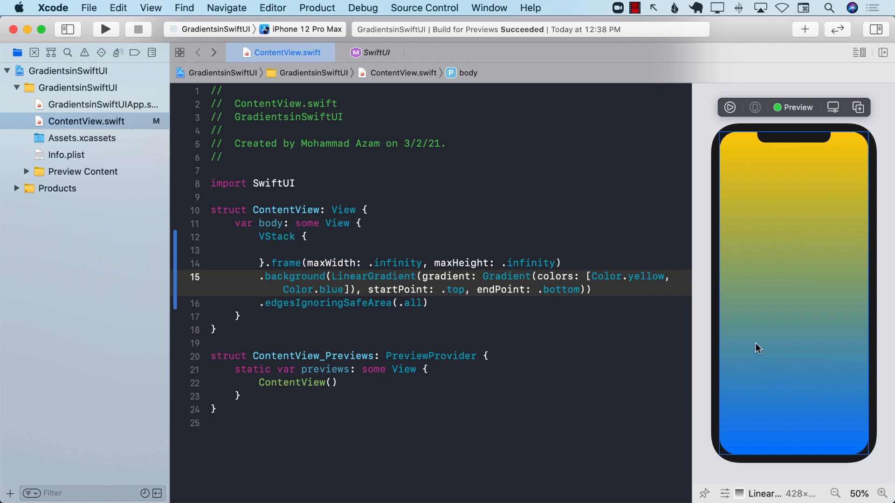
click(593, 289)
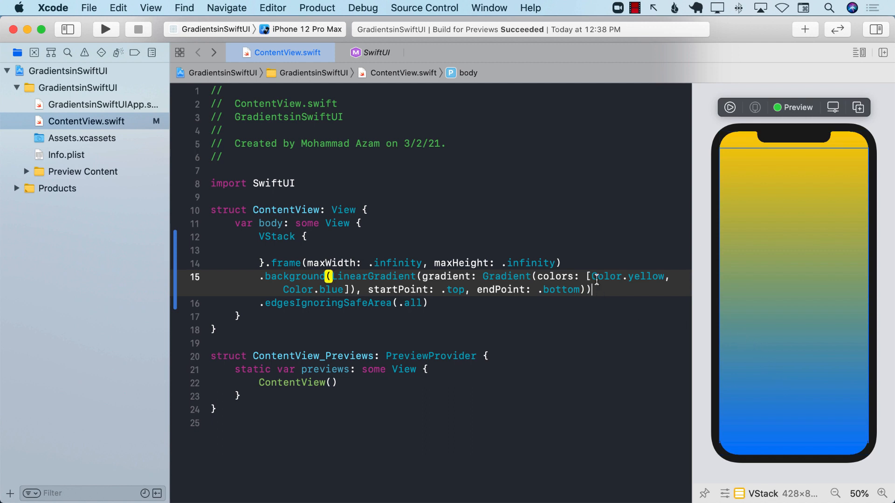
Replace Color.yellow with a white Color literal as the first gradient colour
double_click(607, 276)
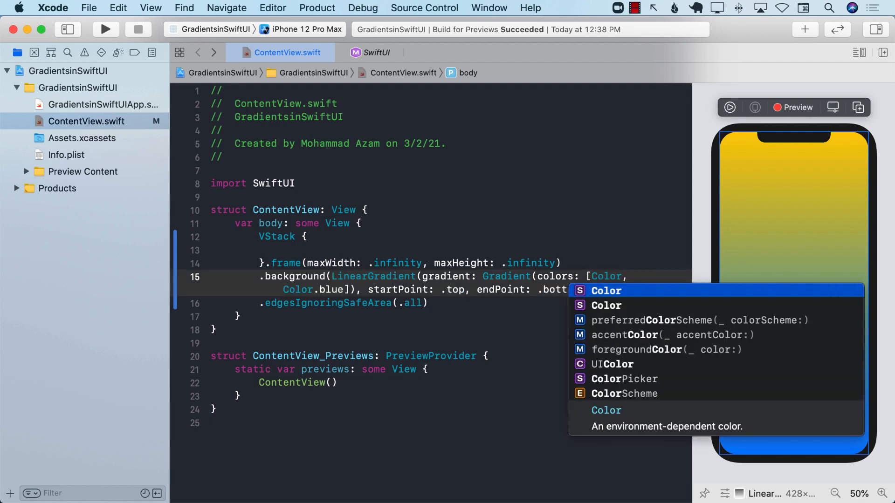
text(c)
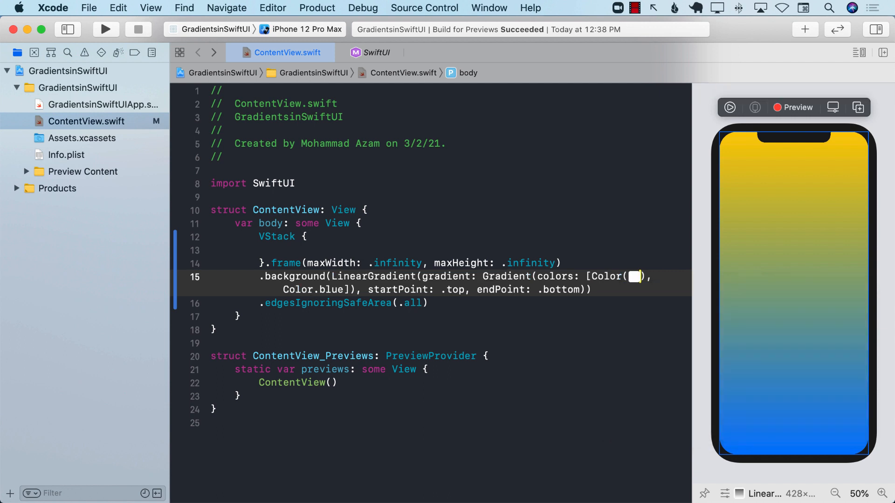
click(634, 276)
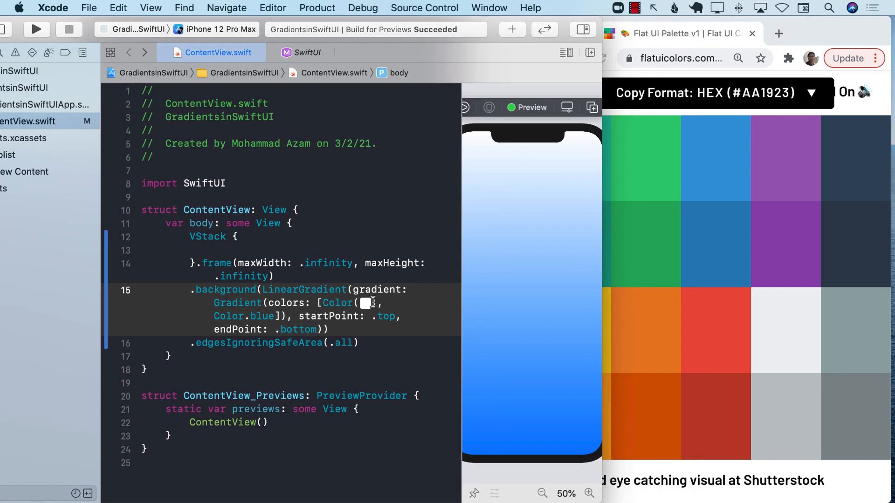
Pick purple for the first colour literal in the Colors panel, then select Color.blue
click(368, 303)
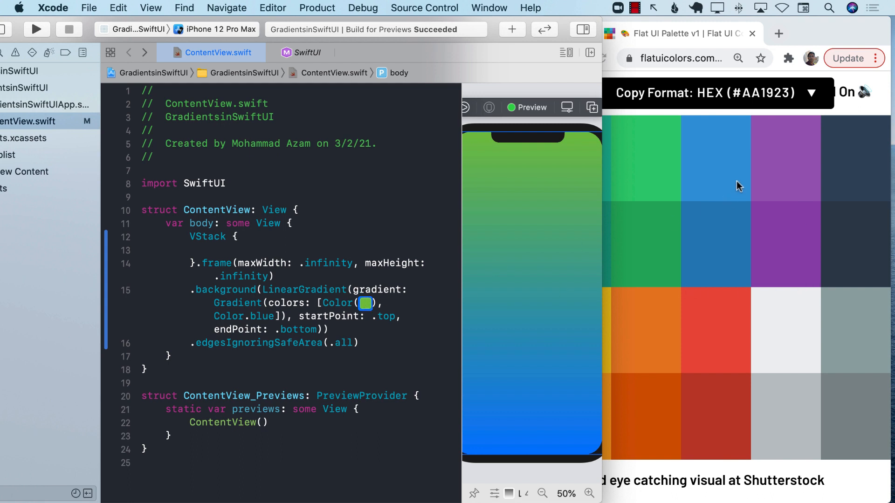
mouse_move(725, 188)
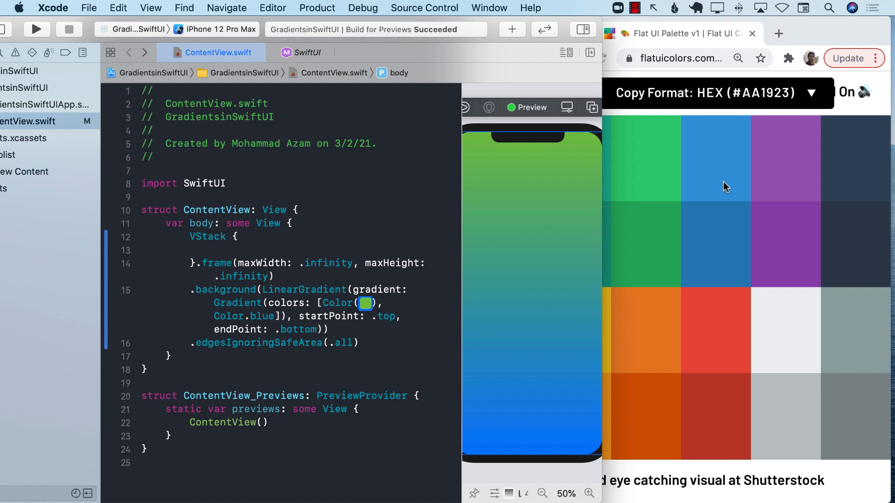
mouse_move(756, 173)
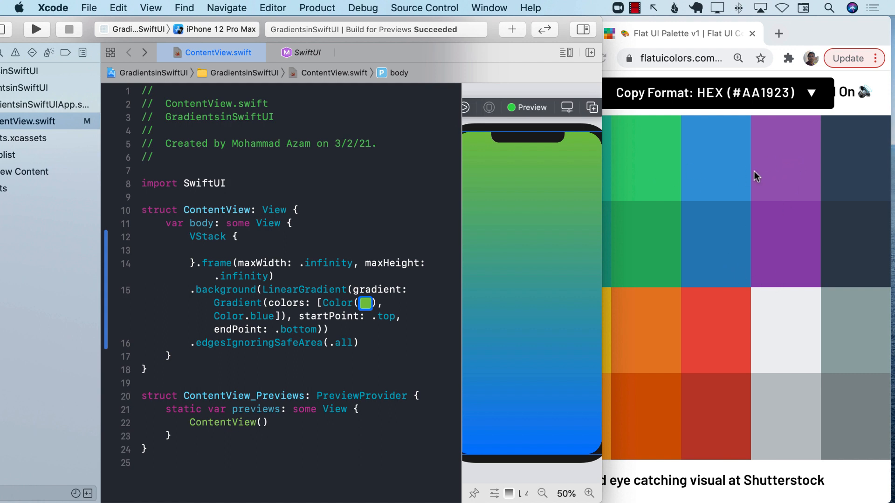
click(366, 303)
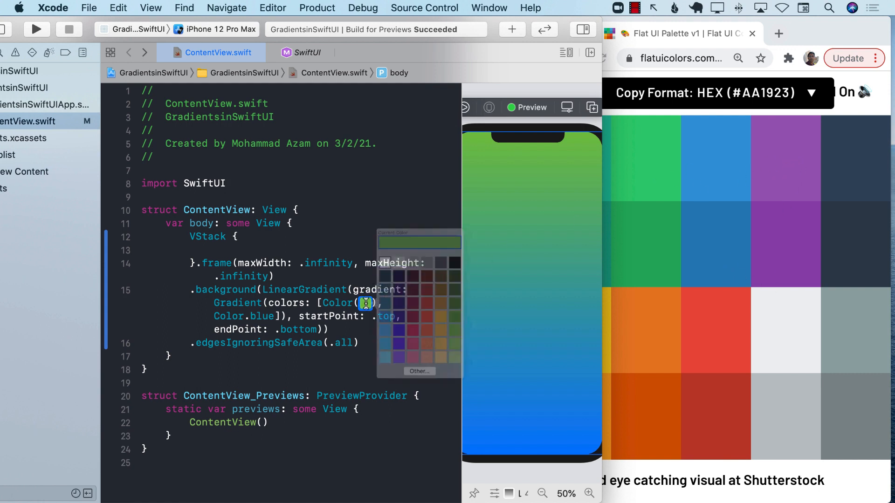
click(447, 409)
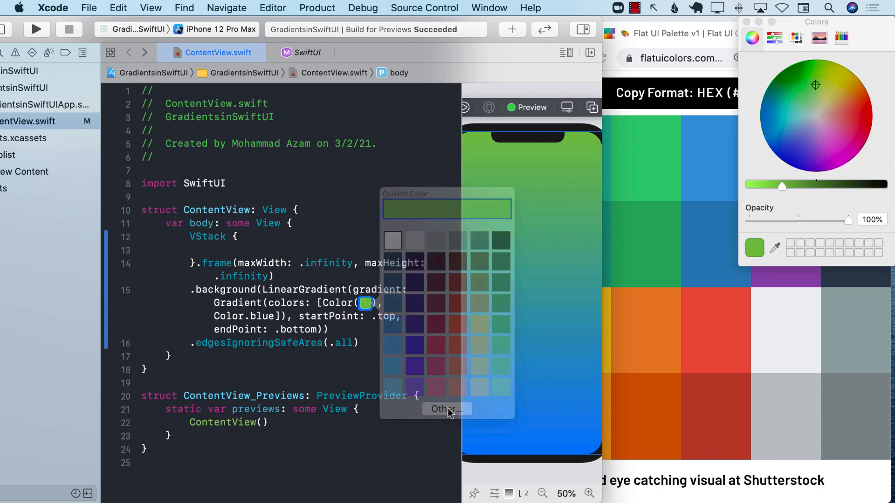
click(445, 409)
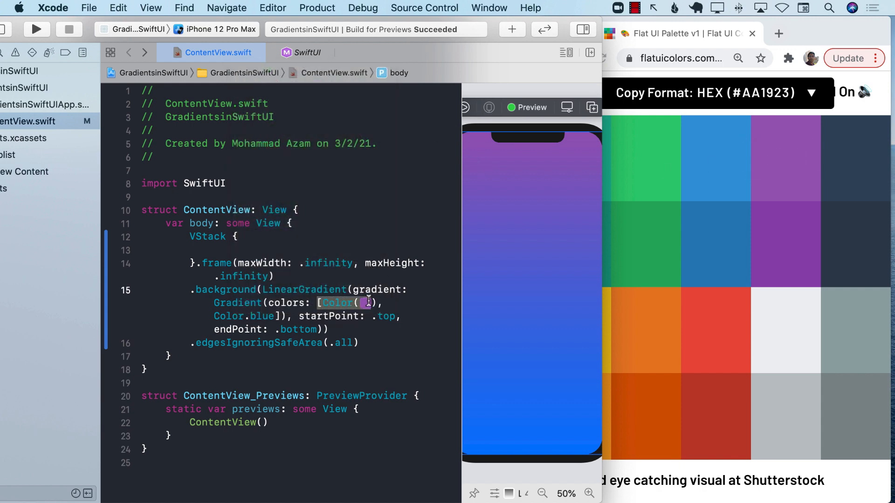
double_click(261, 316)
text(()
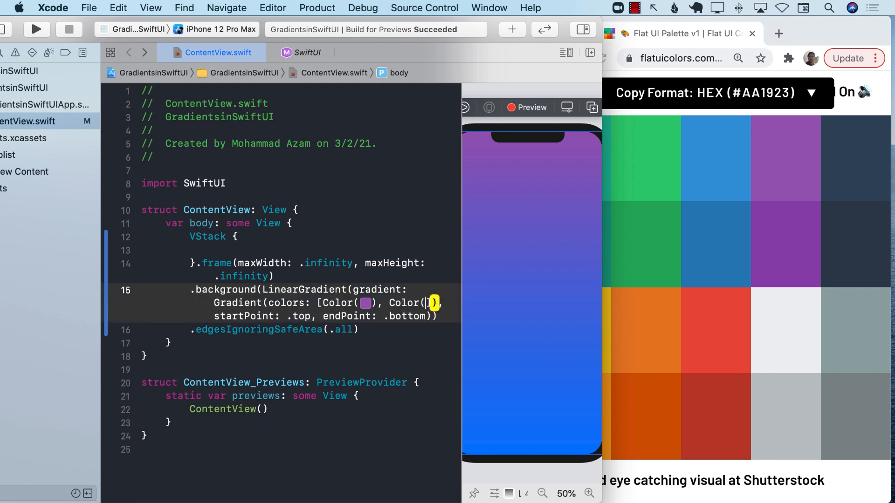
Replace Color.blue with a colour literal sampled from the red palette tile
text(color)
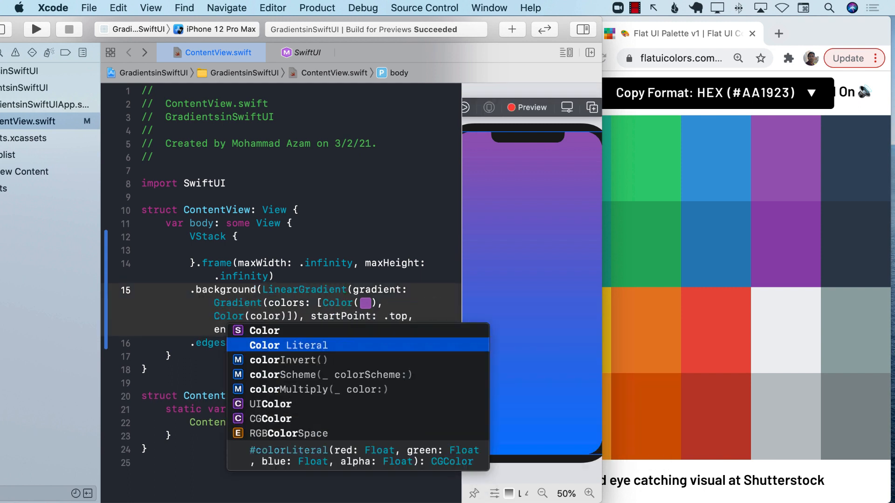
click(287, 344)
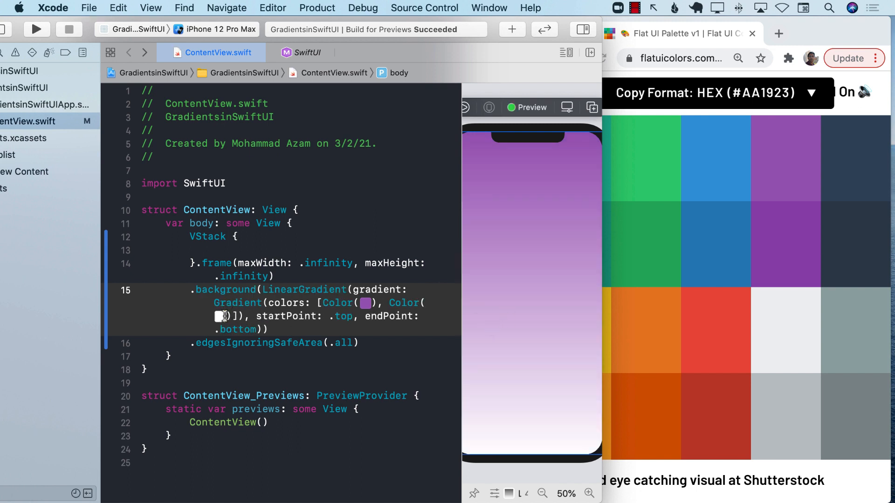
click(220, 317)
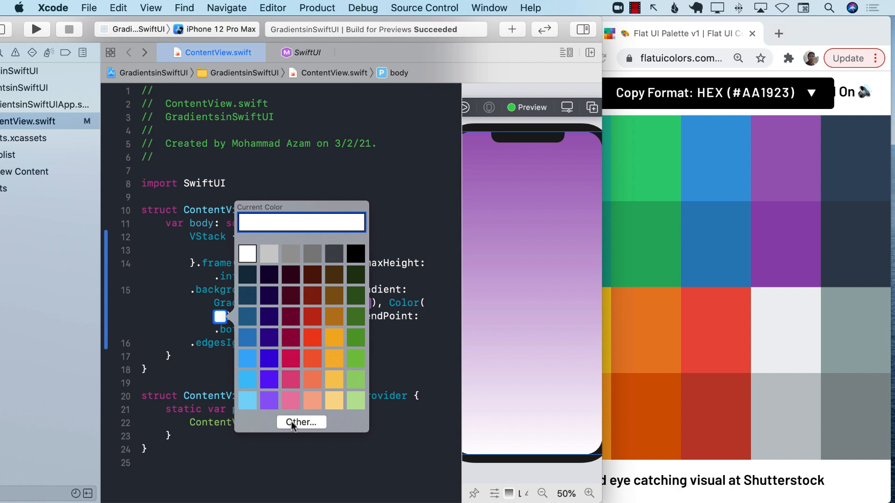
click(300, 422)
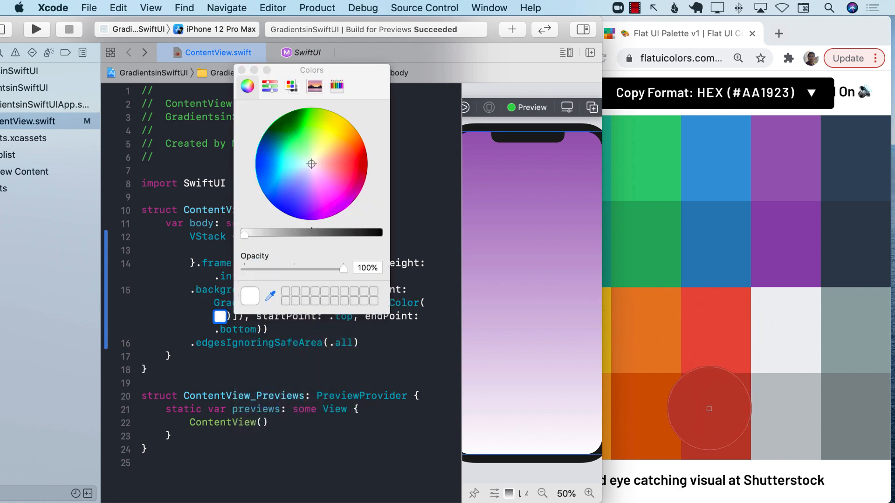
click(348, 159)
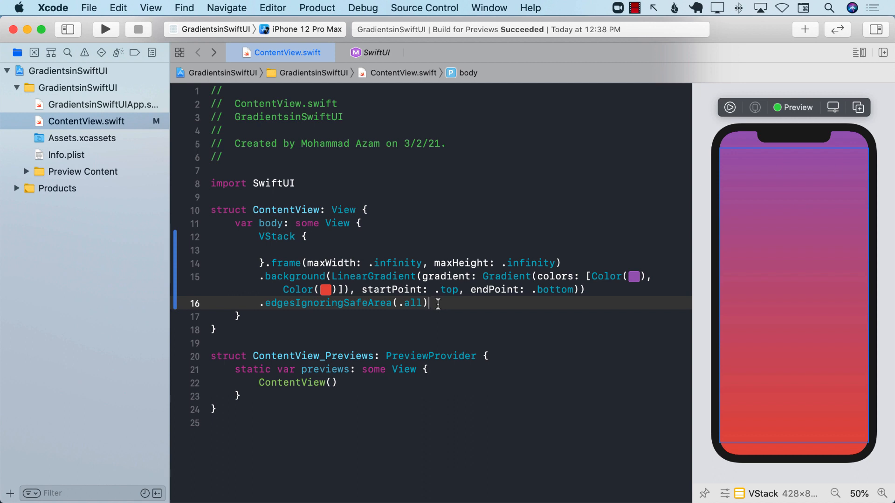
mouse_move(392, 246)
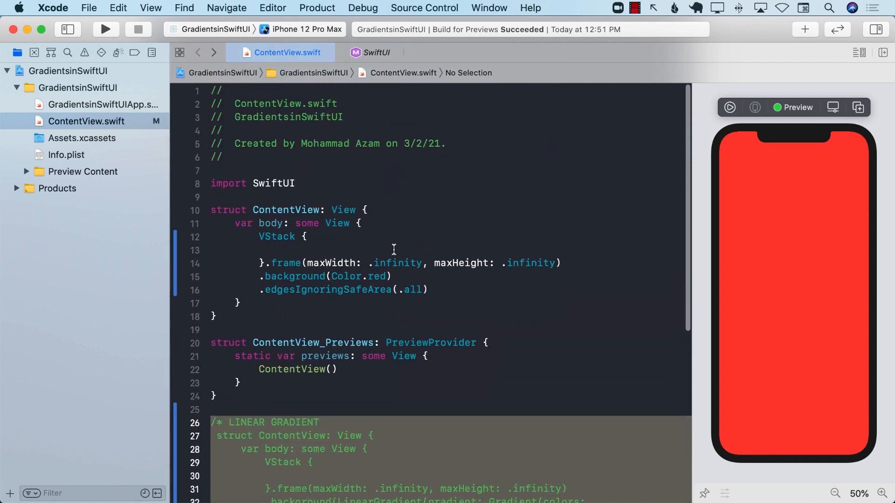
Replace Color.red with a centred RadialGradient of red and blue, startRadius 5
double_click(353, 277)
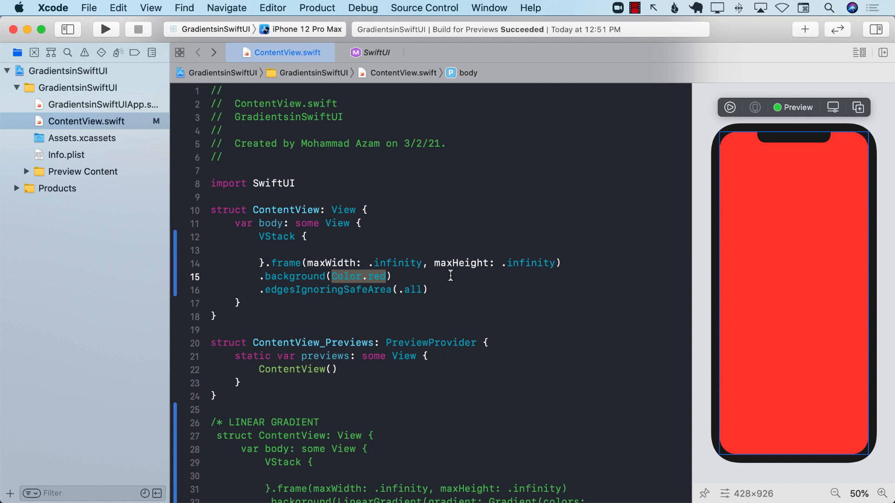
text(RadialGradient)
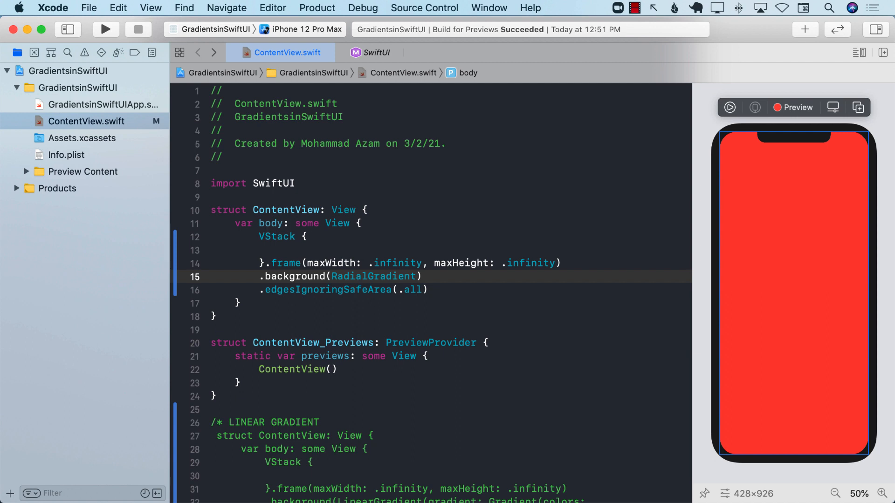
text(())
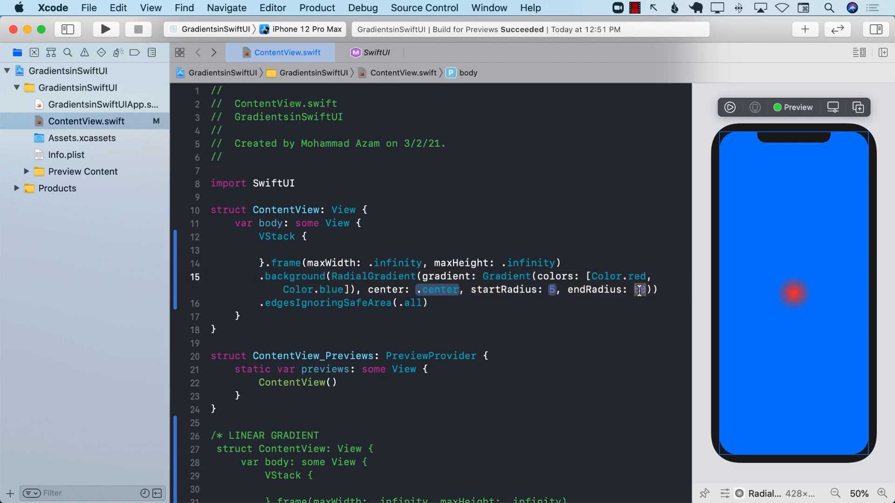
Try several end radii, including 900, and settle on endRadius 500
text(500)
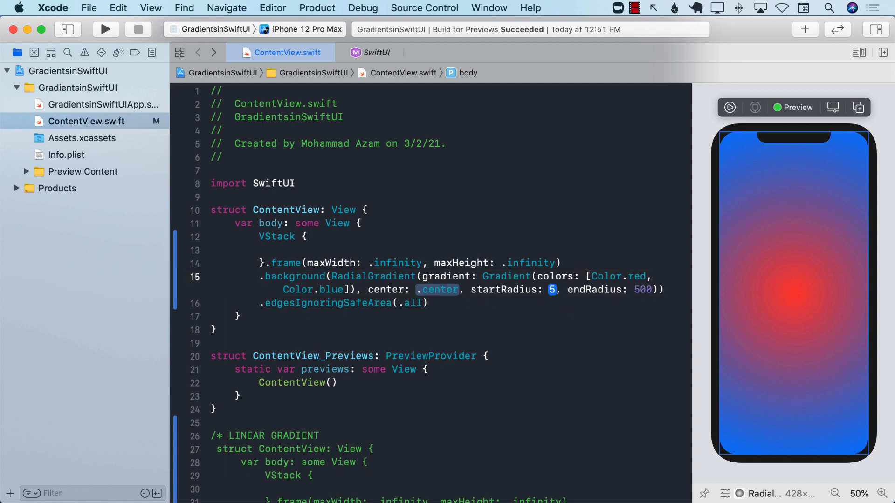
text(0)
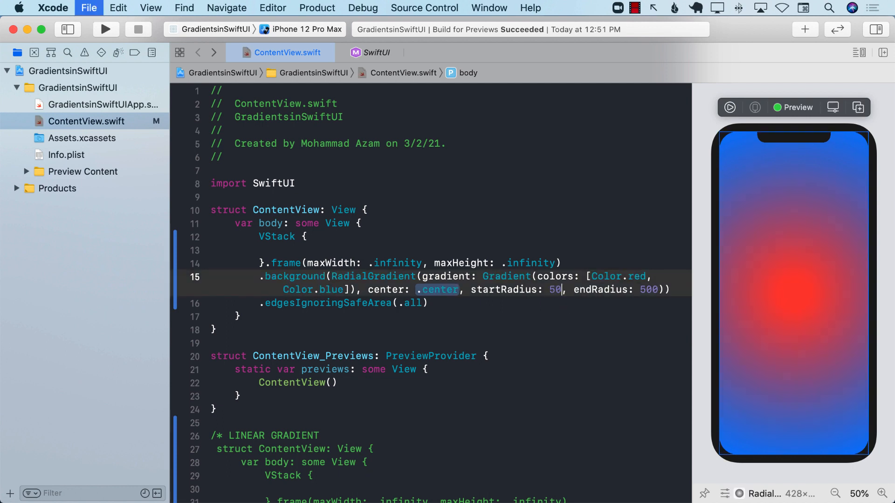
key(Backspace)
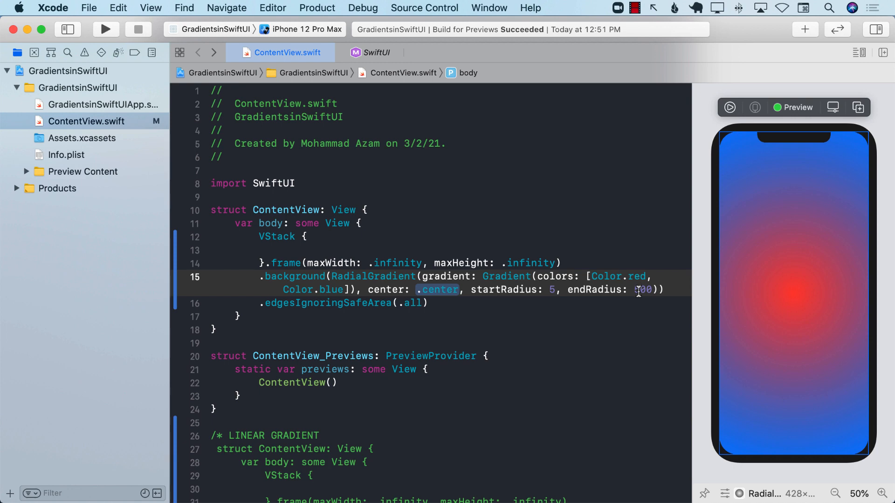
text(900)
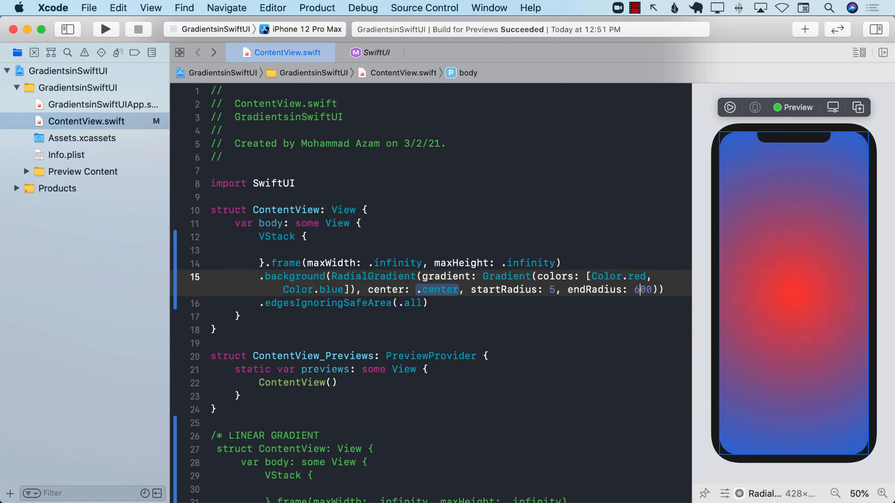
text(500)
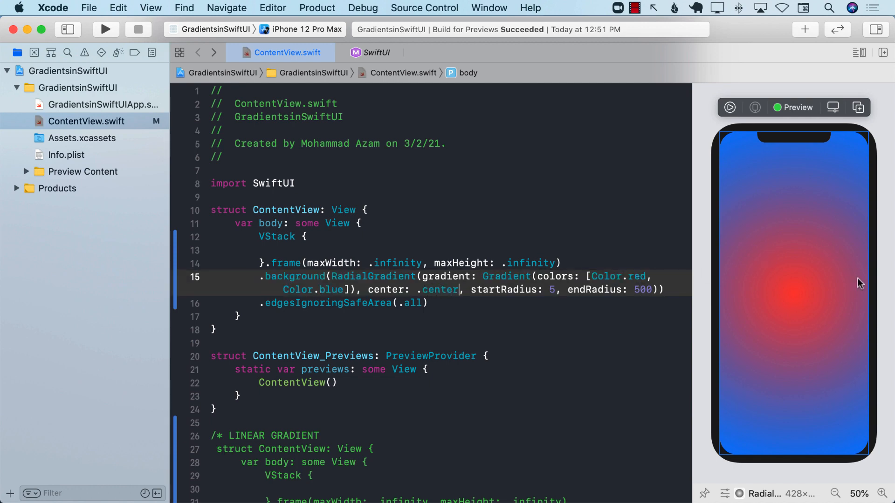
double_click(440, 290)
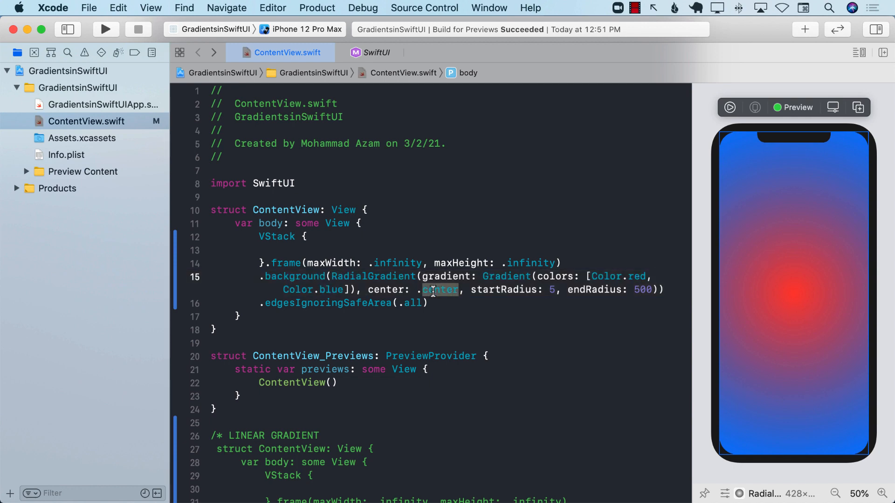
Set the radial gradient's center to .topLeading and its endRadius to 900
text(topLeading)
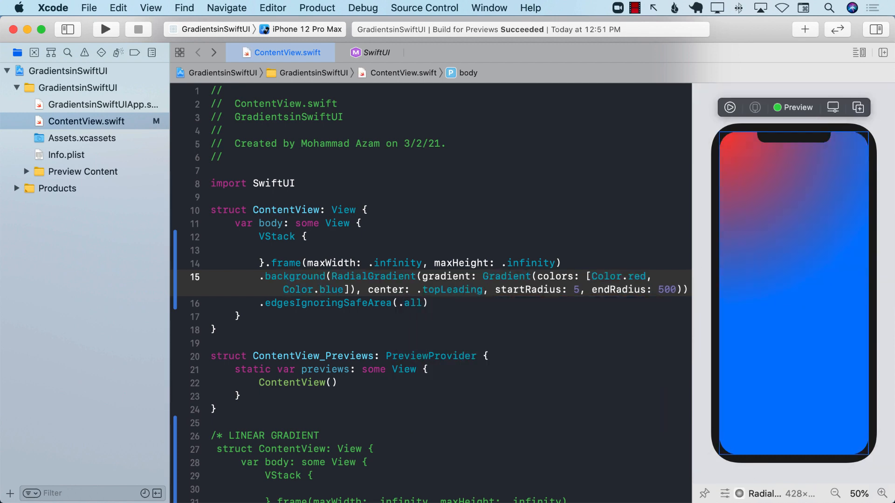
click(484, 289)
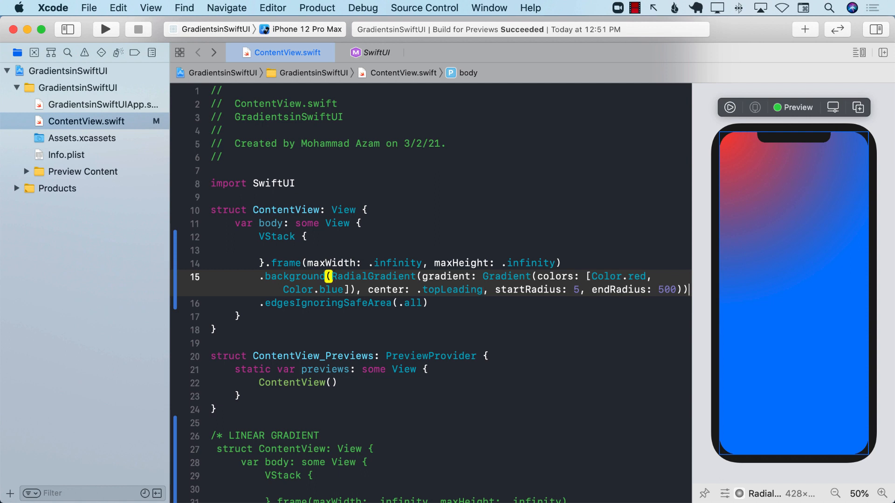
text(900)
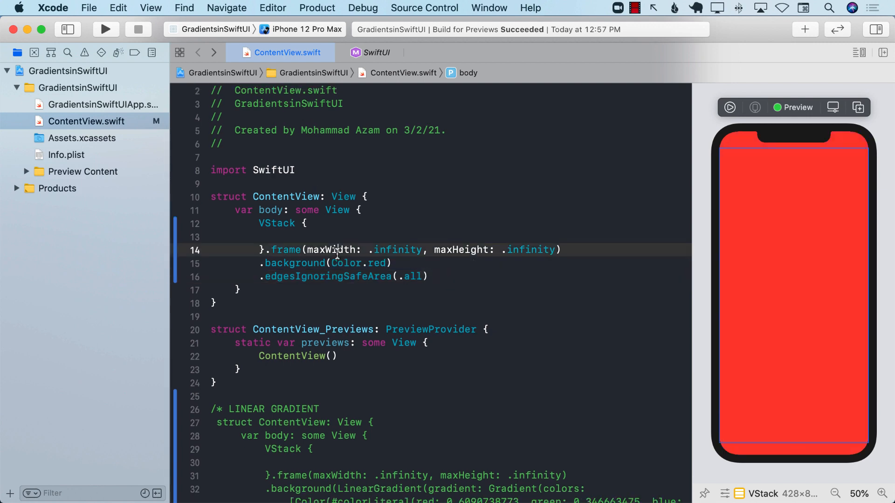
Replace Color.red in .background with an AngularGradient of red, blue and yellow, centered
double_click(359, 263)
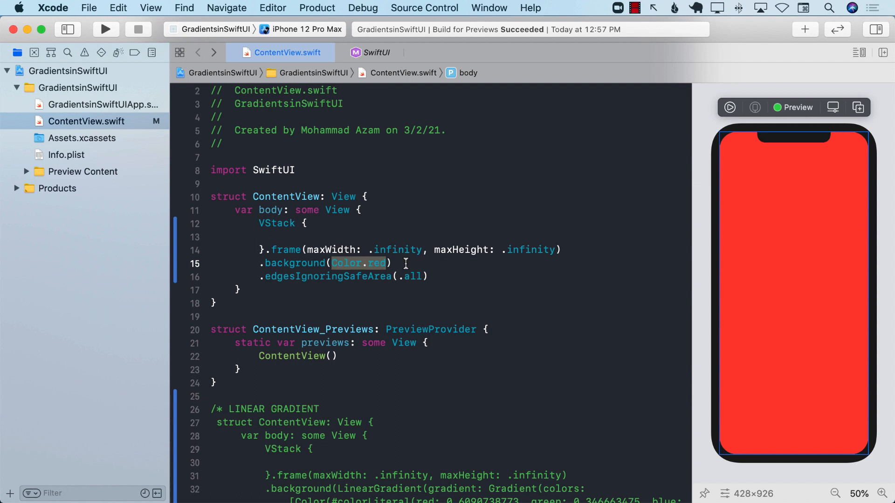
text(AngularGradient)
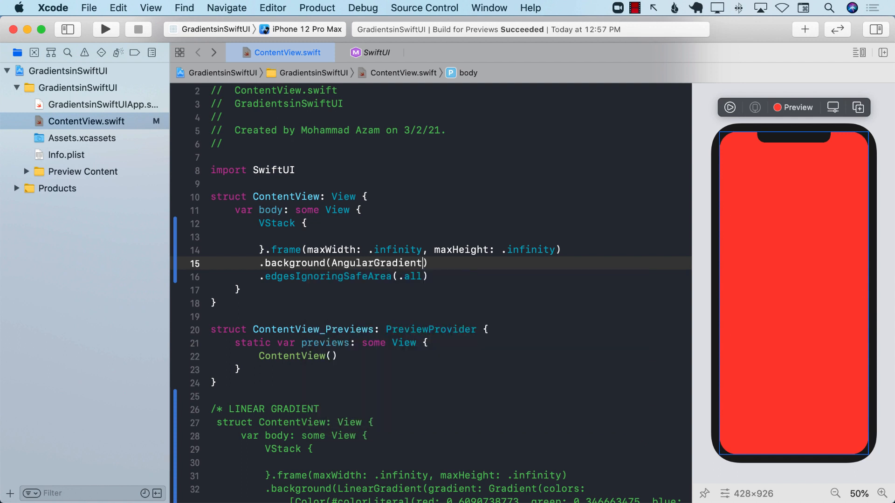
text(()
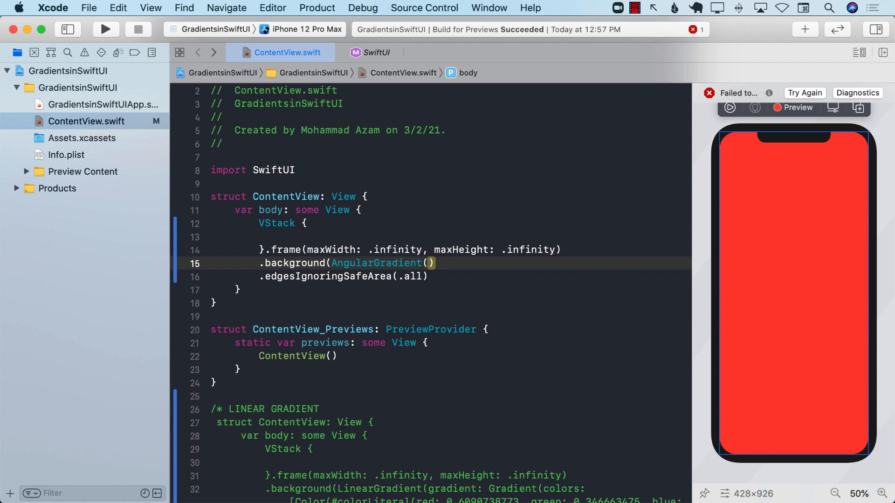
click(429, 263)
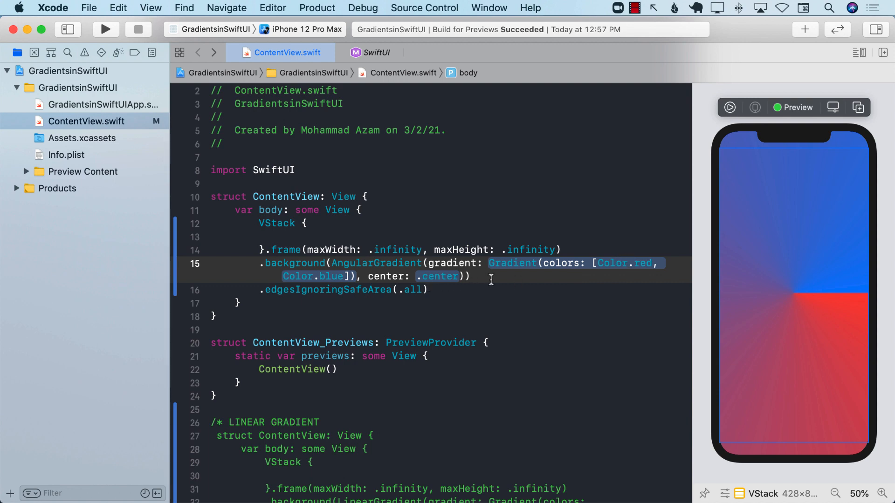
mouse_move(557, 264)
text(, Color.yellow, Color.)
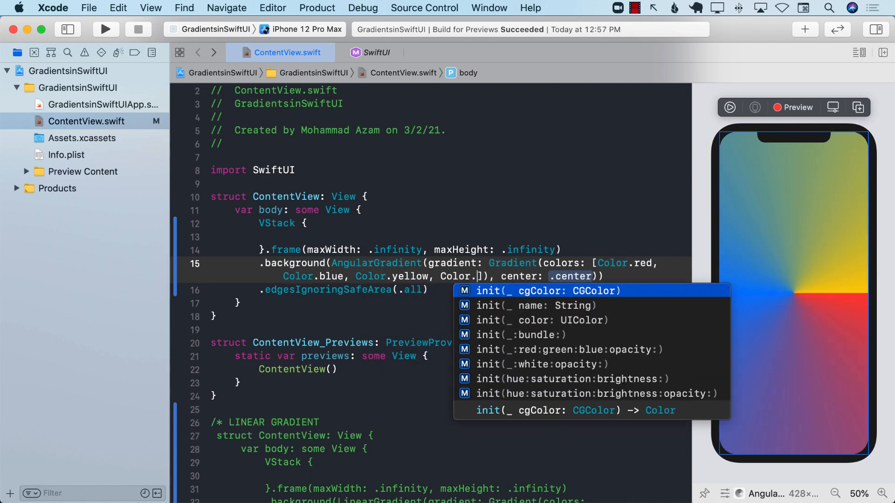
Add Color.green, Color.purple and Color.pink to the gradient's colors array
text(green)
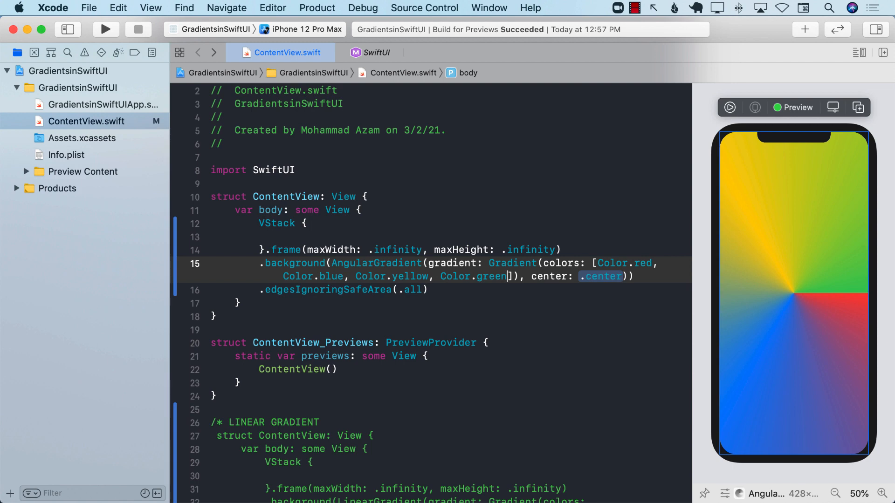
text(Co)
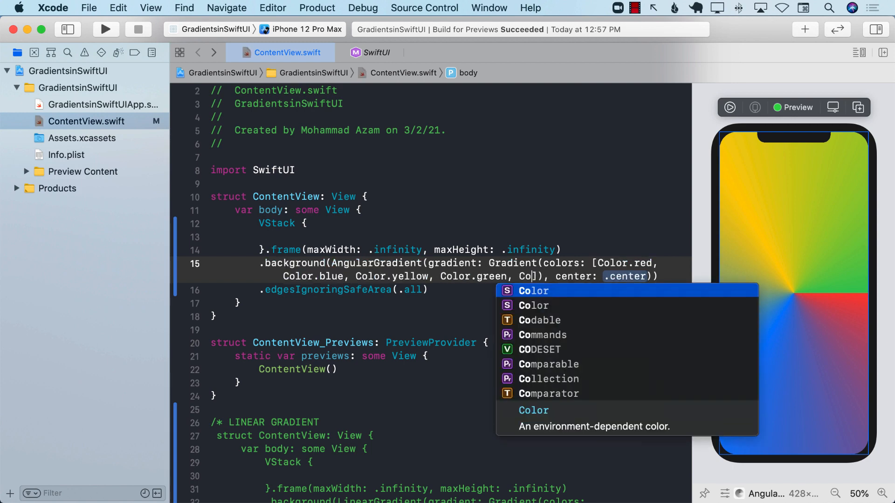
text(purple, Color.pink)
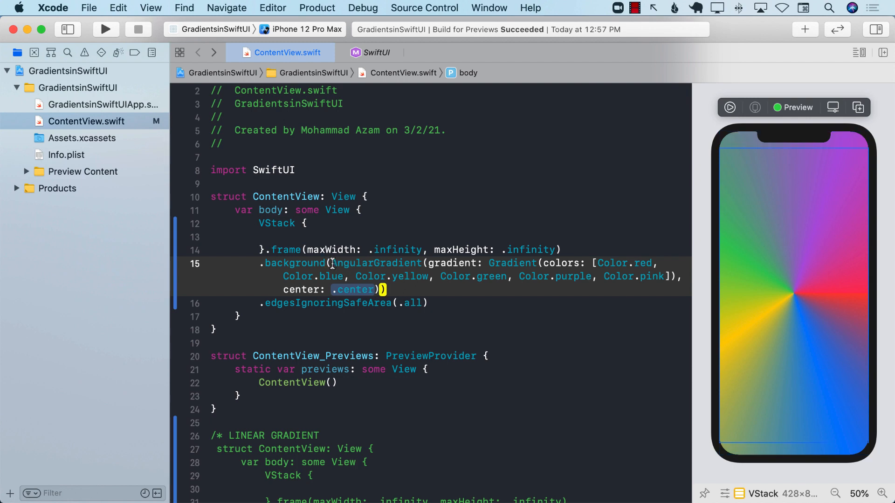
scroll(down, 3)
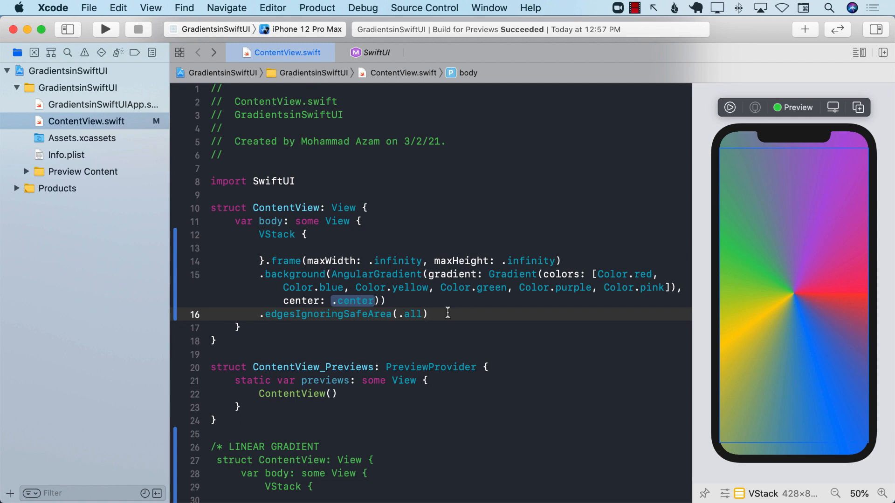
click(427, 314)
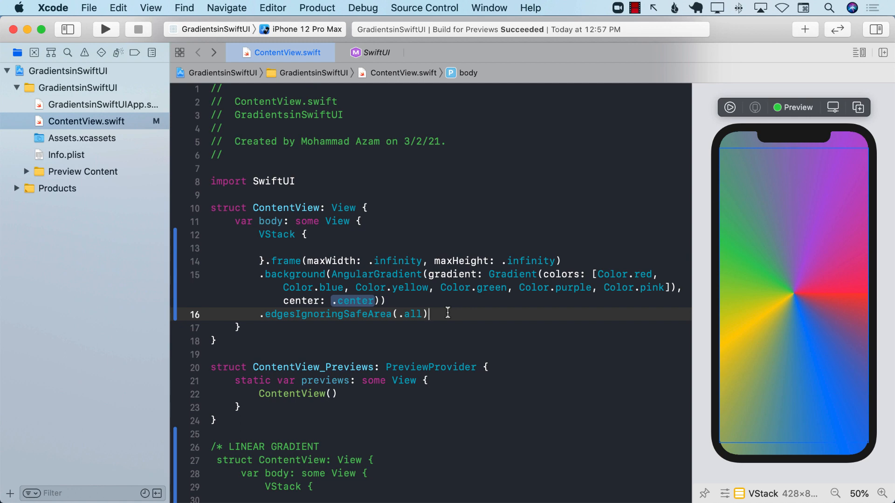
key(cmd+tab)
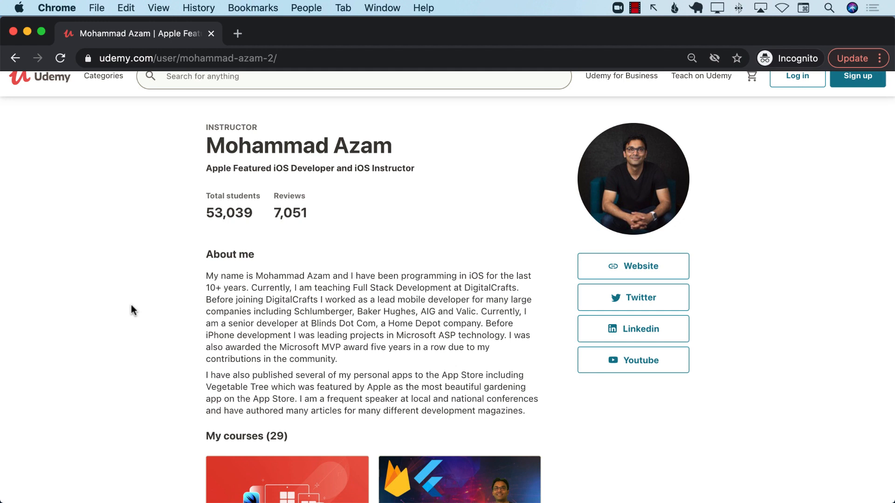
Scroll down the instructor's course list and go to page 2 of My courses
scroll(down, 3)
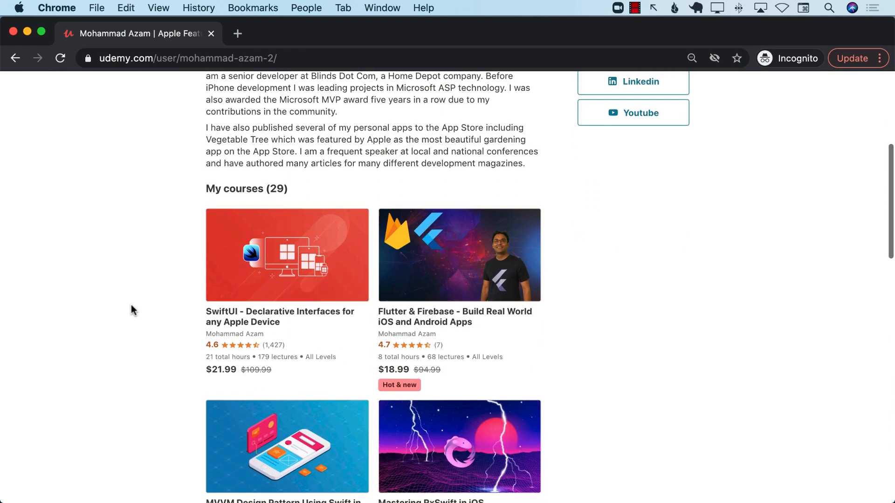
scroll(down, 3)
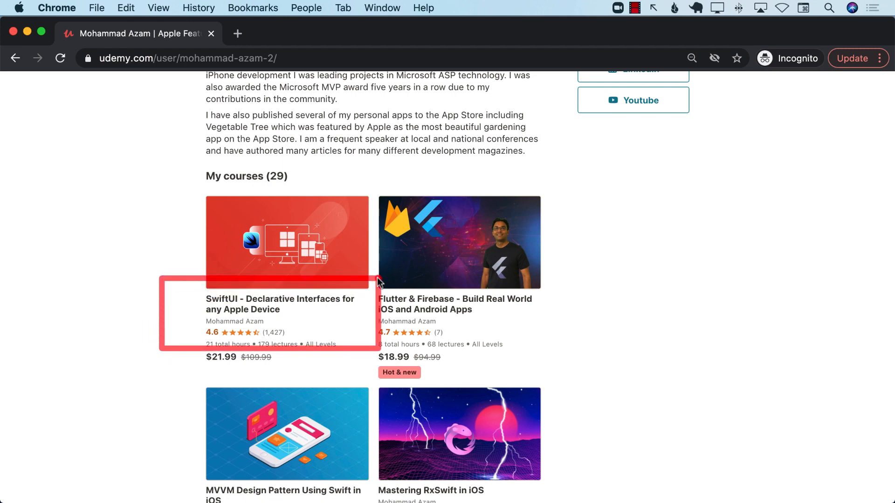
mouse_move(557, 288)
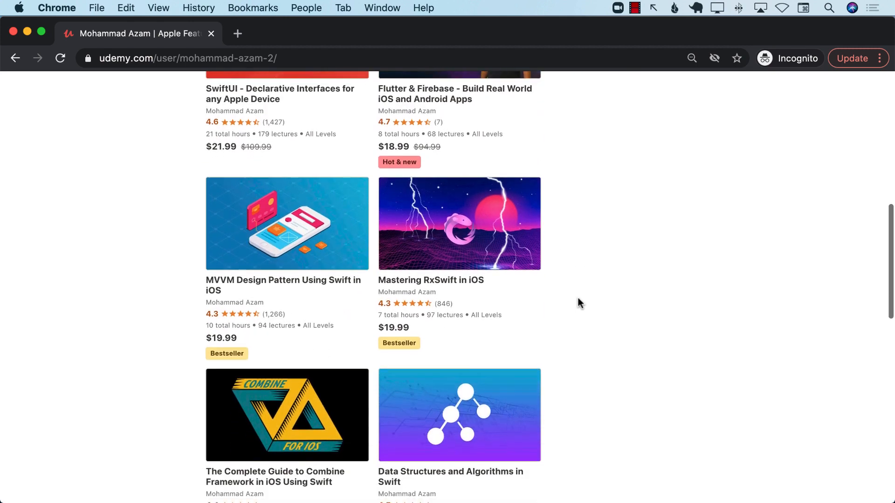
scroll(down, 3)
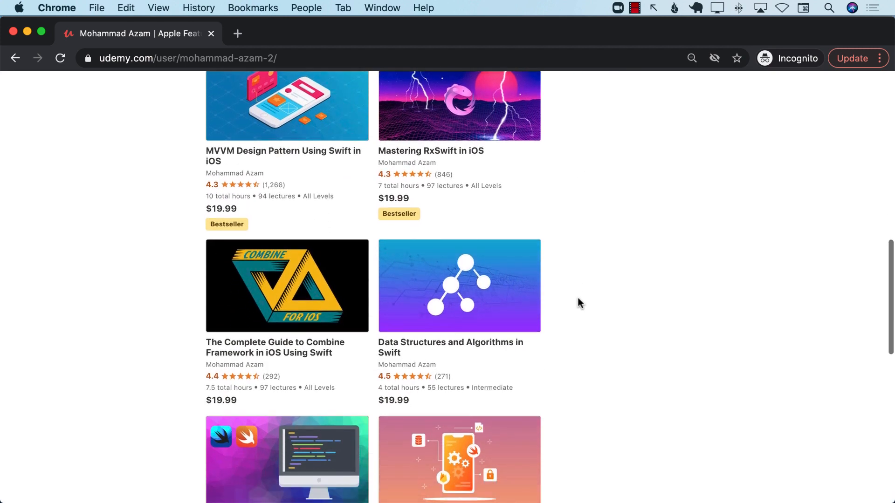
scroll(down, 3)
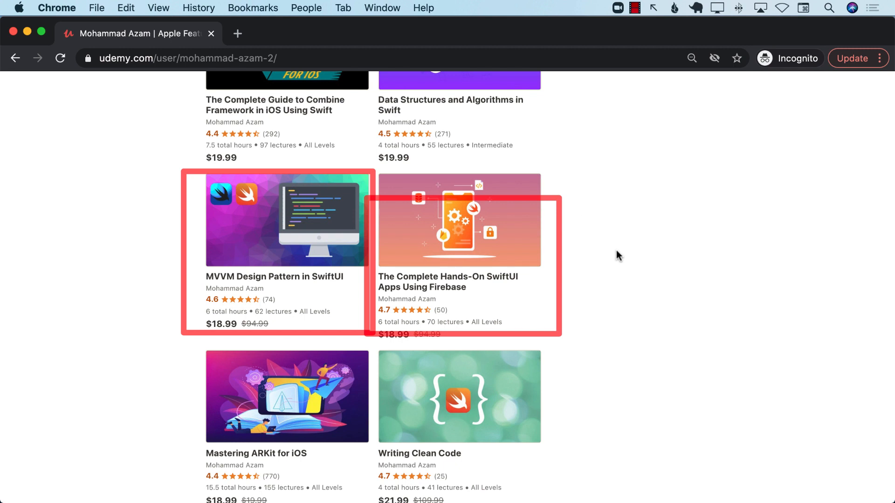
scroll(down, 3)
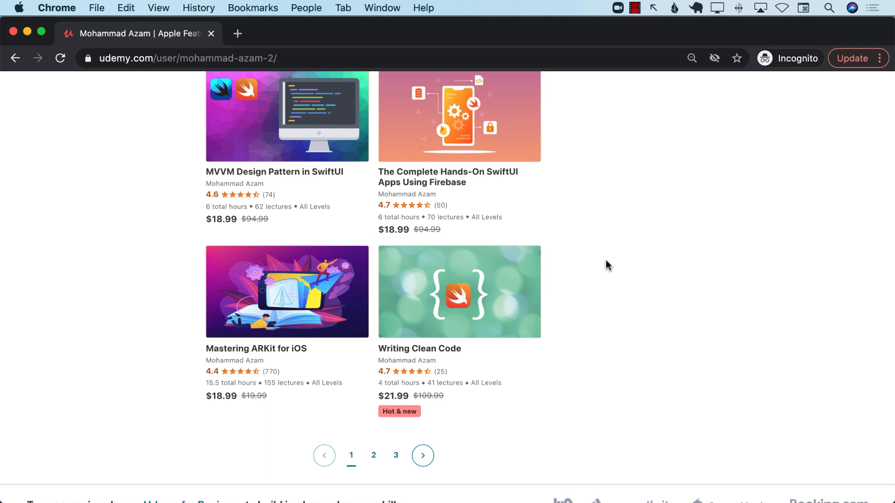
mouse_move(373, 456)
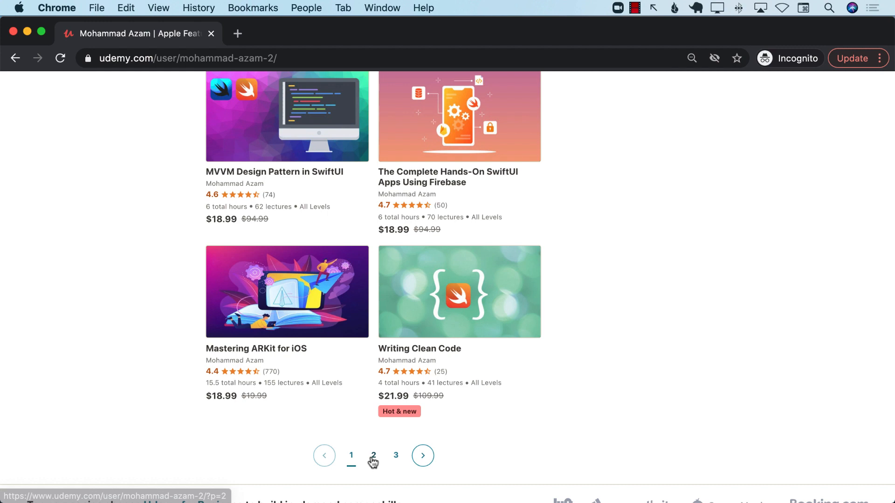
click(373, 456)
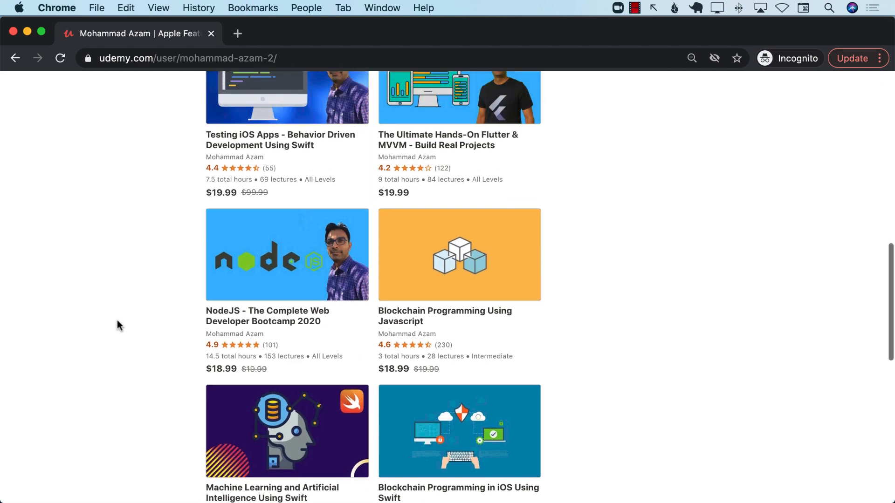
Browse the second page of courses and scroll back to the top of the profile
scroll(up, 3)
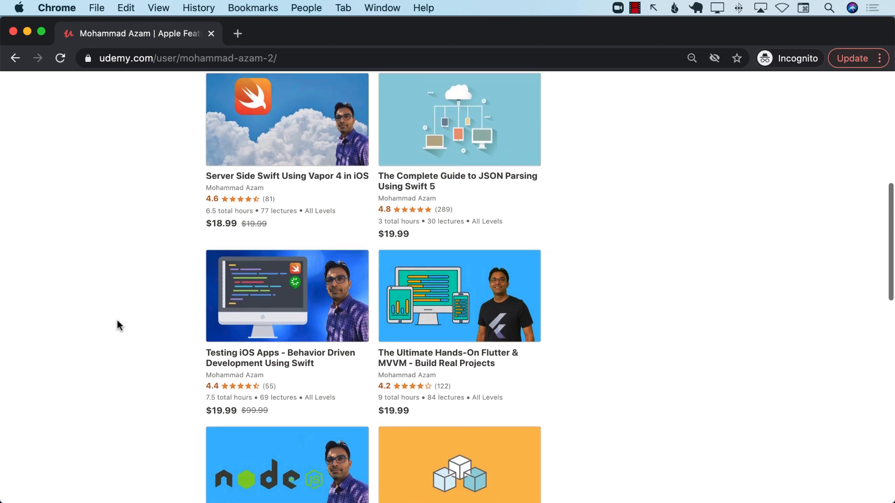
scroll(up, 3)
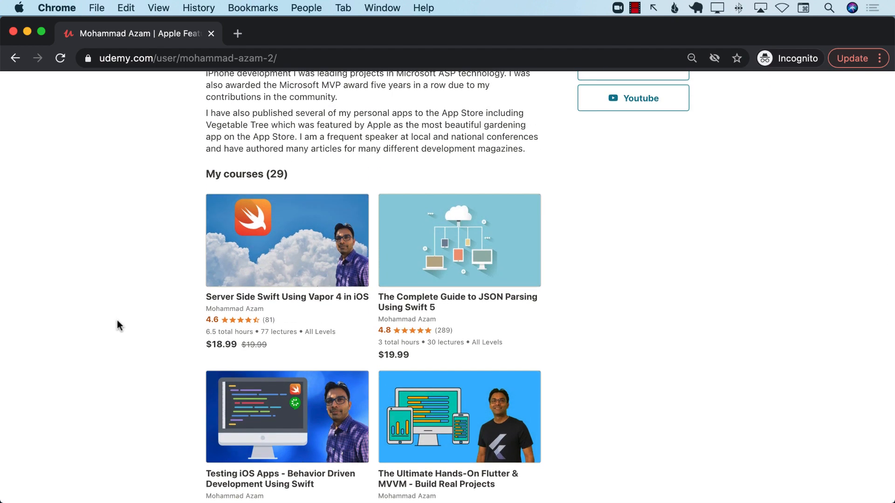
scroll(down, 3)
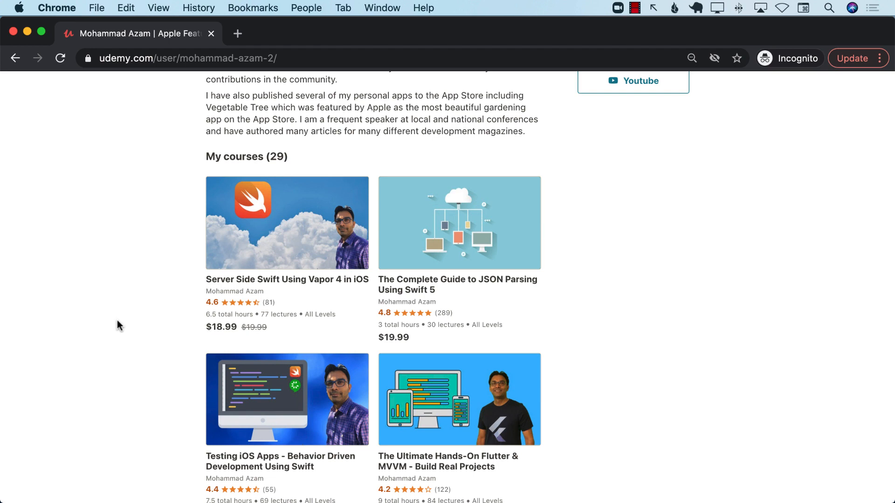
scroll(down, 3)
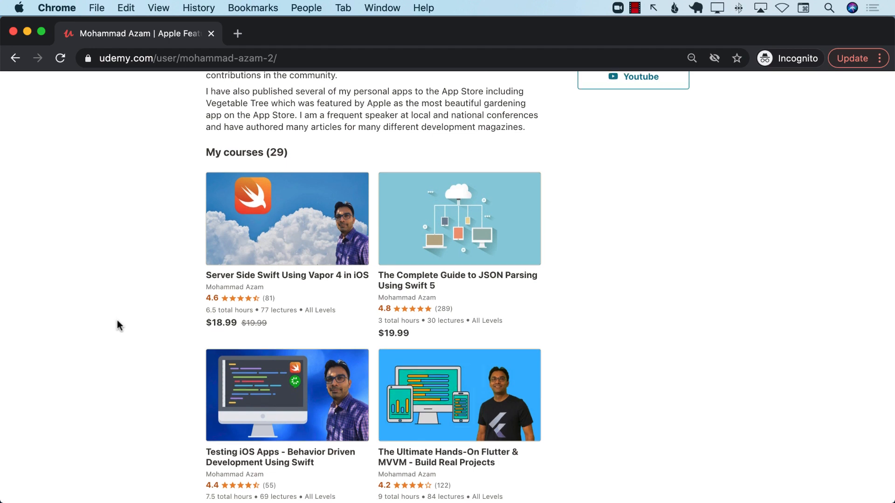
scroll(down, 3)
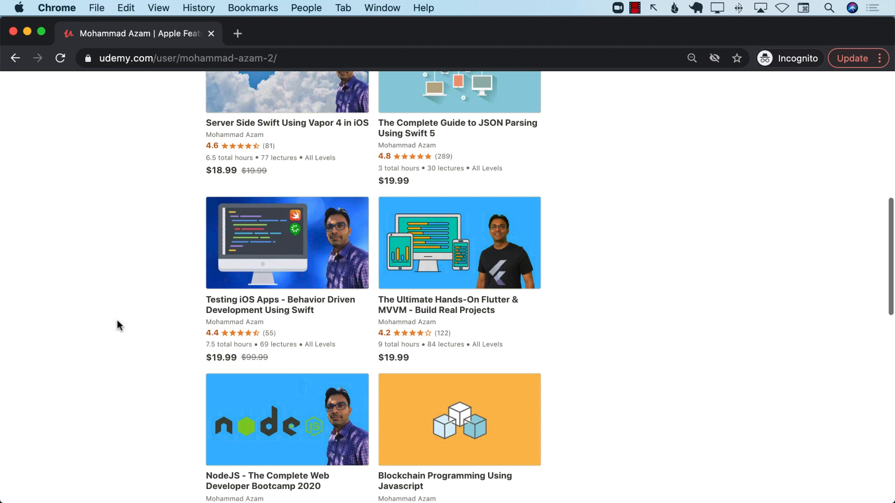
scroll(up, 3)
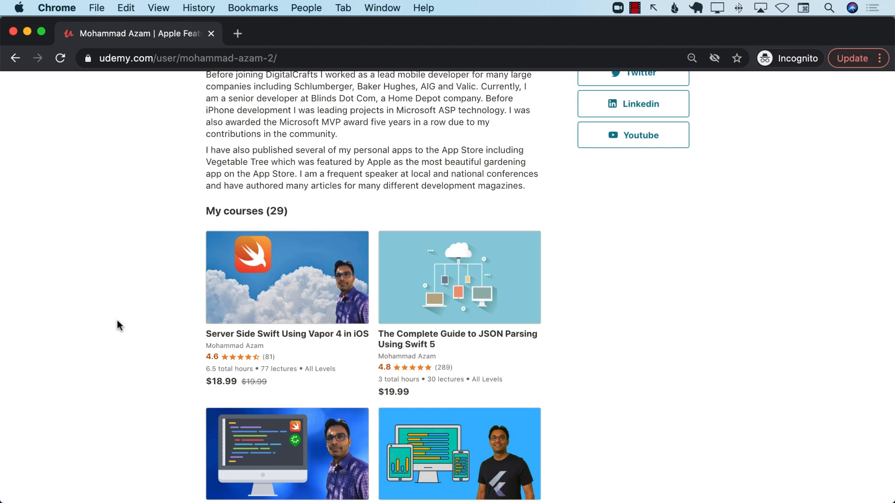
scroll(up, 3)
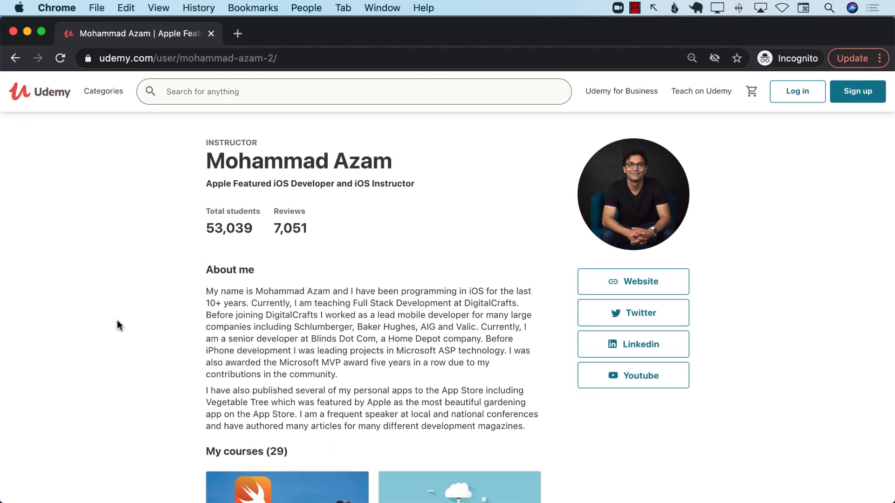